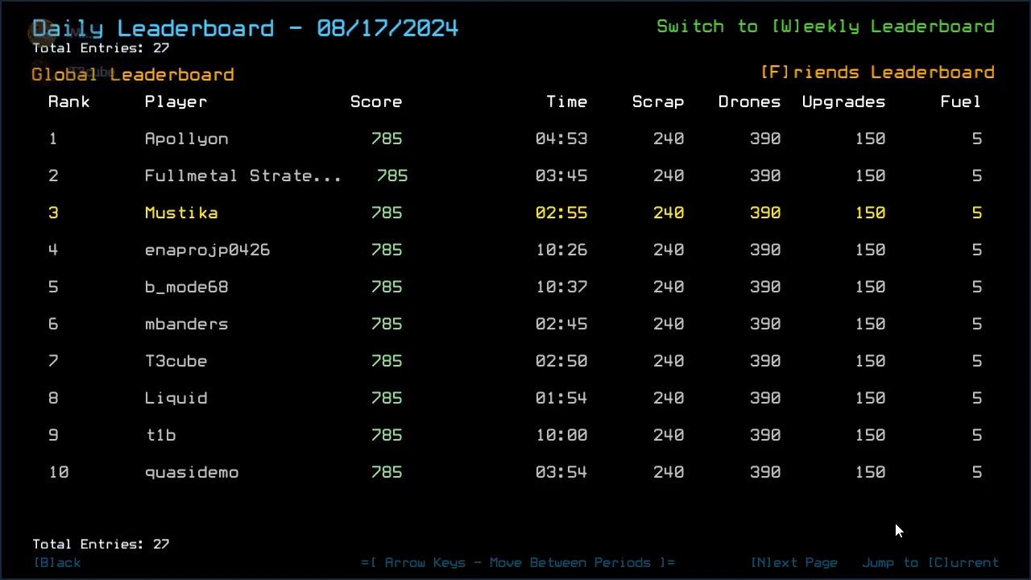
{"action": "mouse_move", "coordinate": [830, 448]}
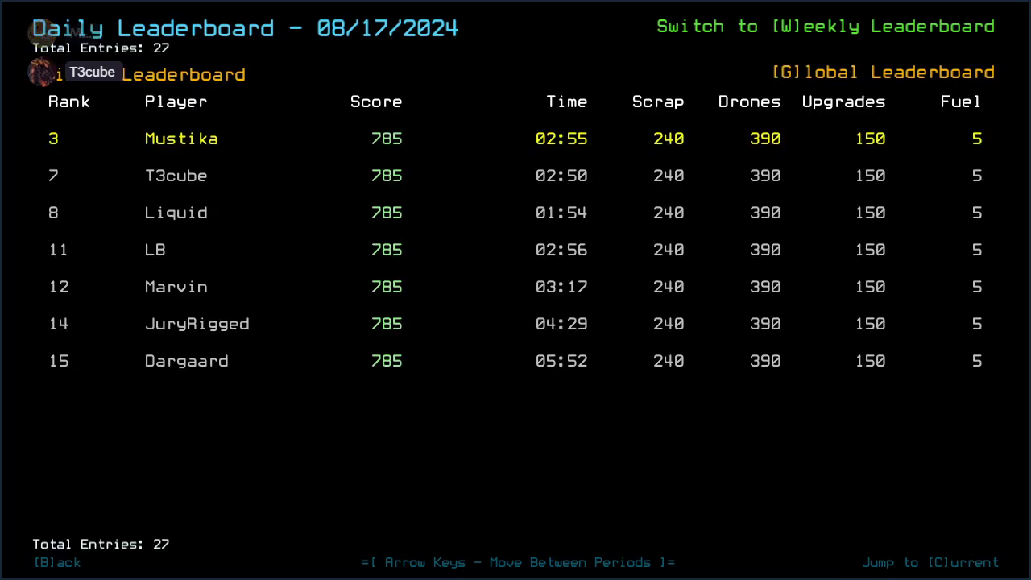
Leave the daily leaderboard to reach the modded leaderboard view.
{"action": "key", "text": "b"}
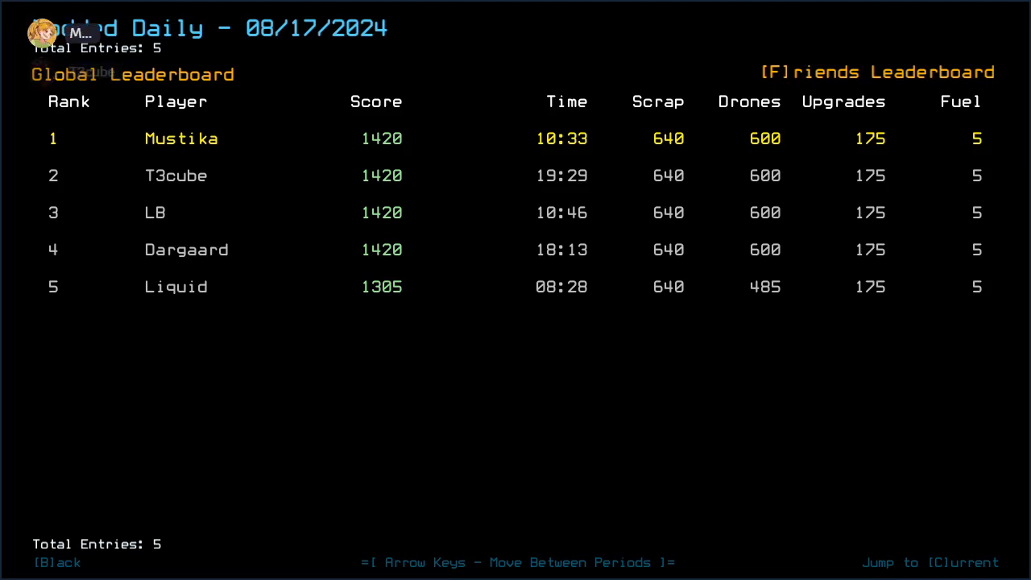
{"action": "mouse_move", "coordinate": [40, 71]}
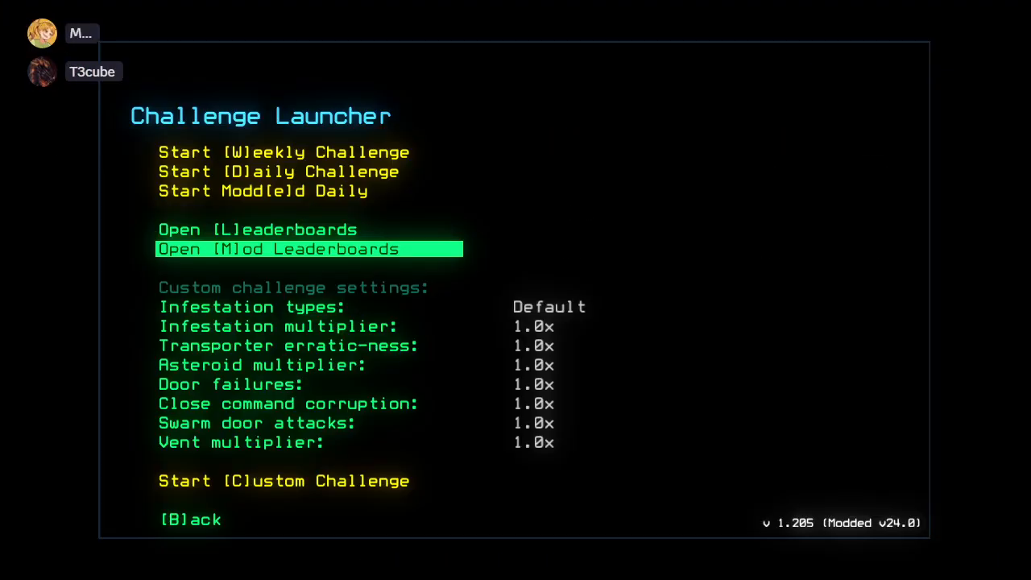
Start the modded daily and issue 'ready 3;st' to prepare drone 3 and check status.
{"action": "left_click", "coordinate": [309, 248]}
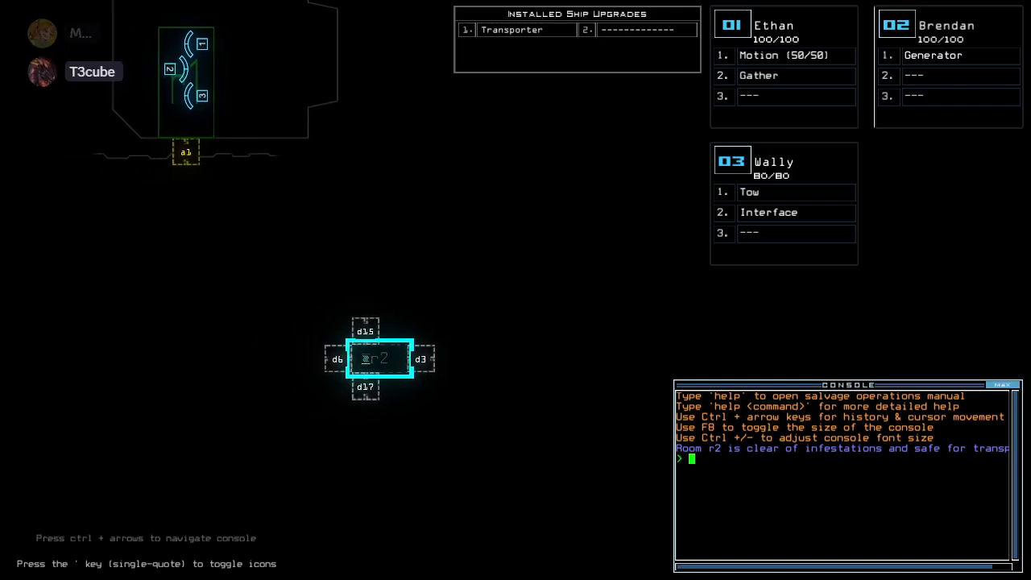
{"action": "type", "text": "ready 3;st"}
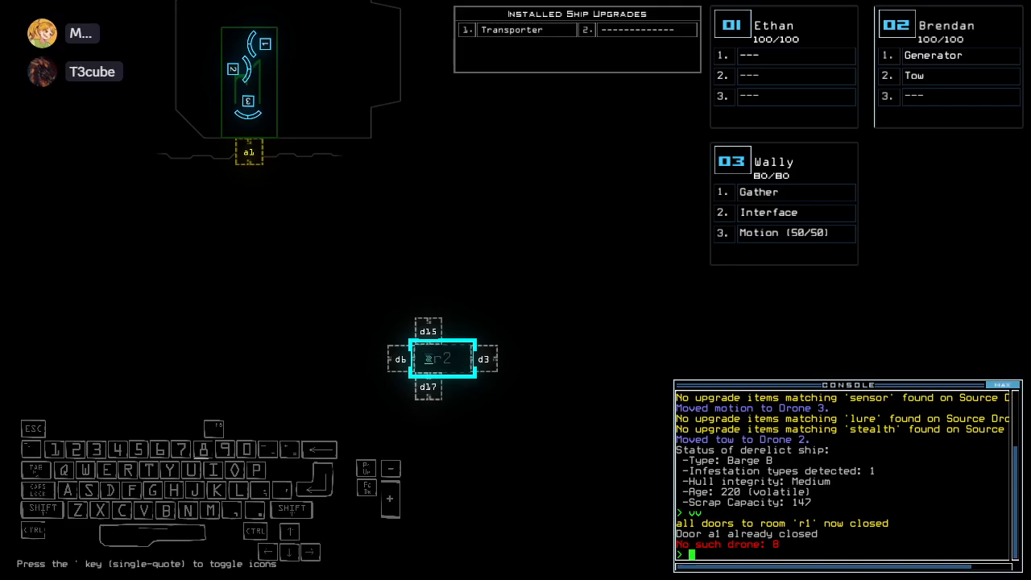
Transport drones 2 and 3 onto the derelict.
{"action": "type", "text": "transport"}
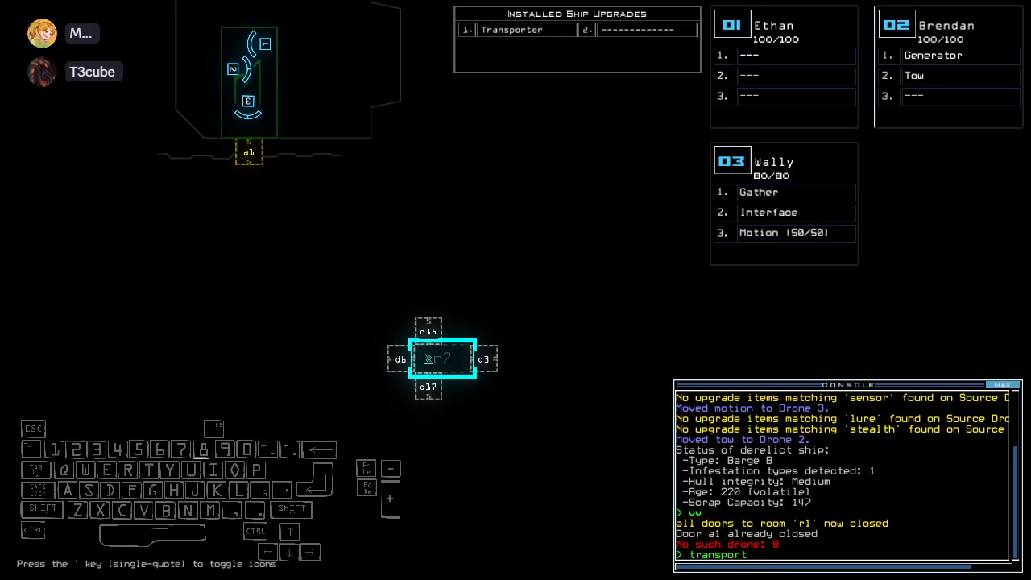
{"action": "type", "text": "2 3"}
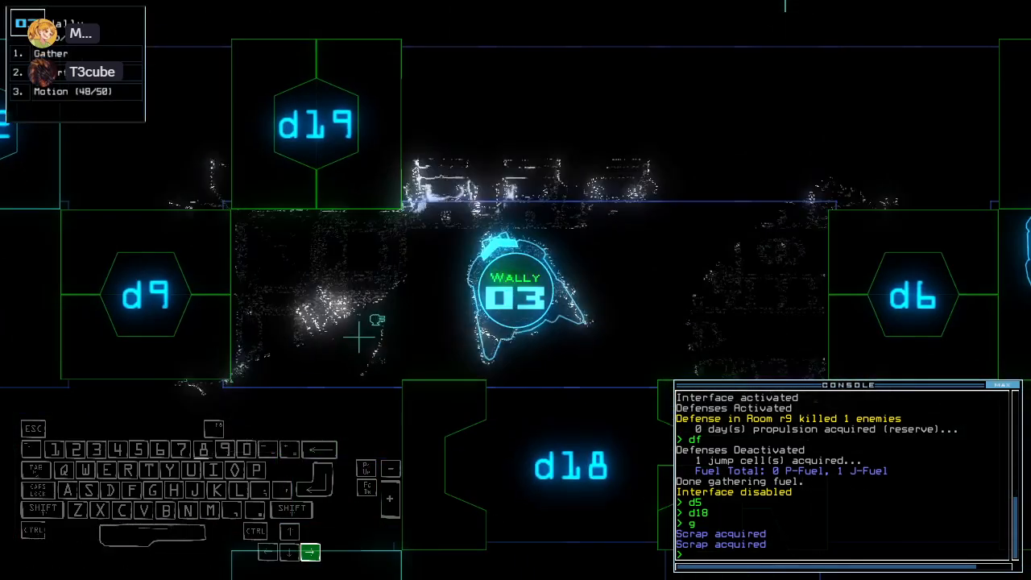
Return from the drone view to the map before opening d16 and gathering scrap.
{"action": "key", "text": "'"}
{"action": "type", "text": "cccc"}
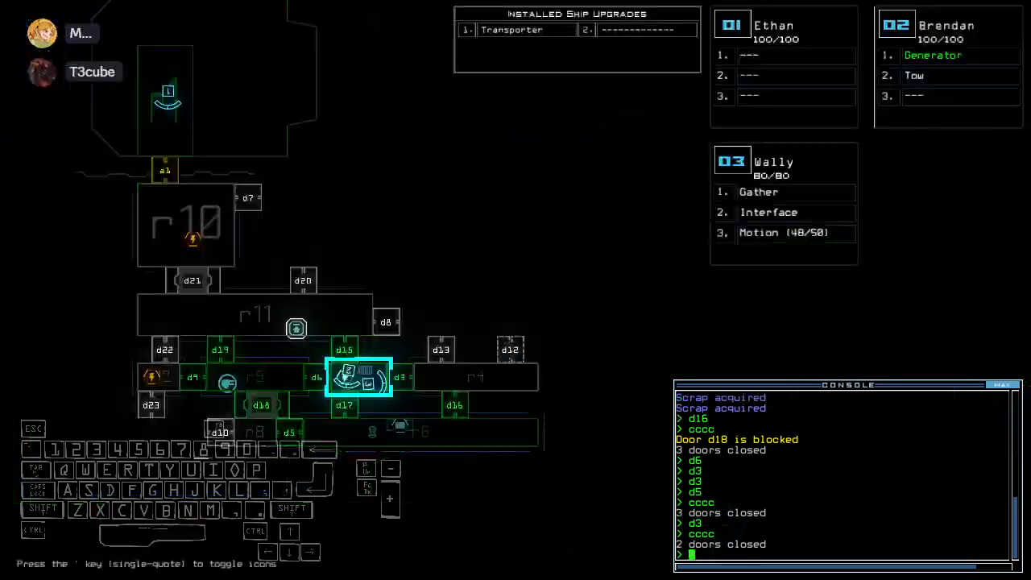
Send drones through d16 and begin the tow command for drone 2's generator work.
{"action": "type", "text": "d16"}
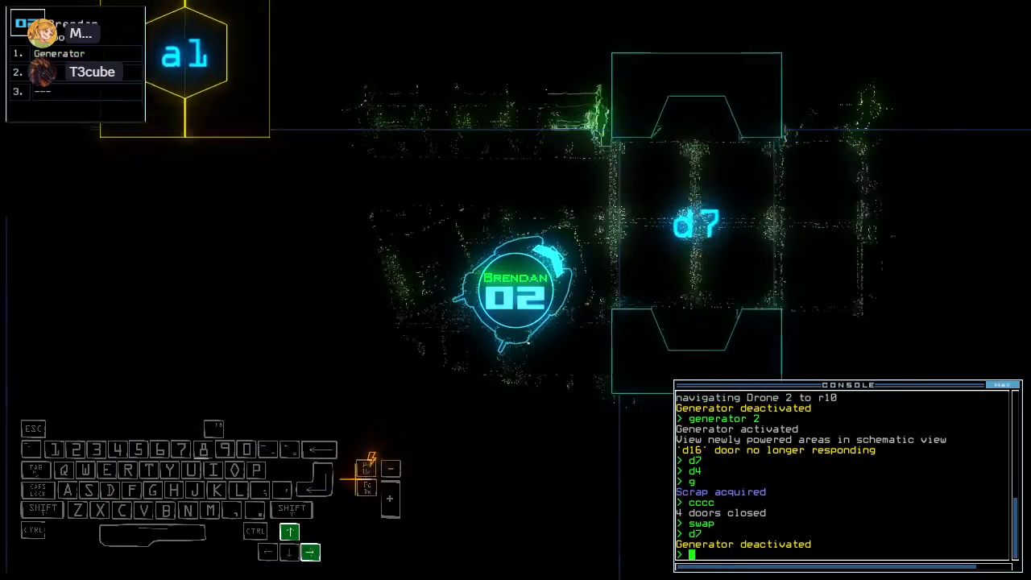
{"action": "type", "text": "to"}
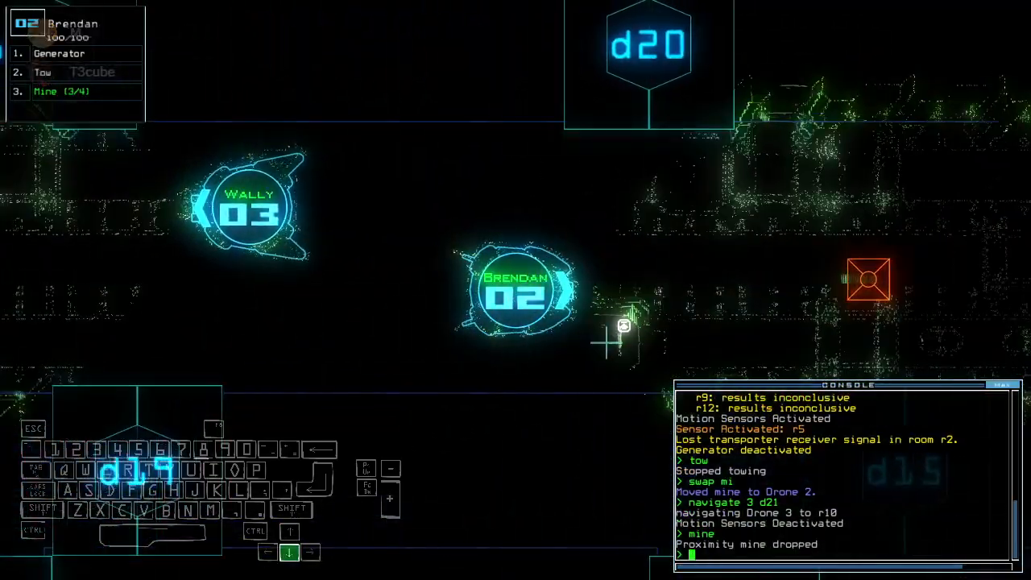
Run 'generator :d8' to handle the generator at door d8.
{"action": "type", "text": "generator :d8"}
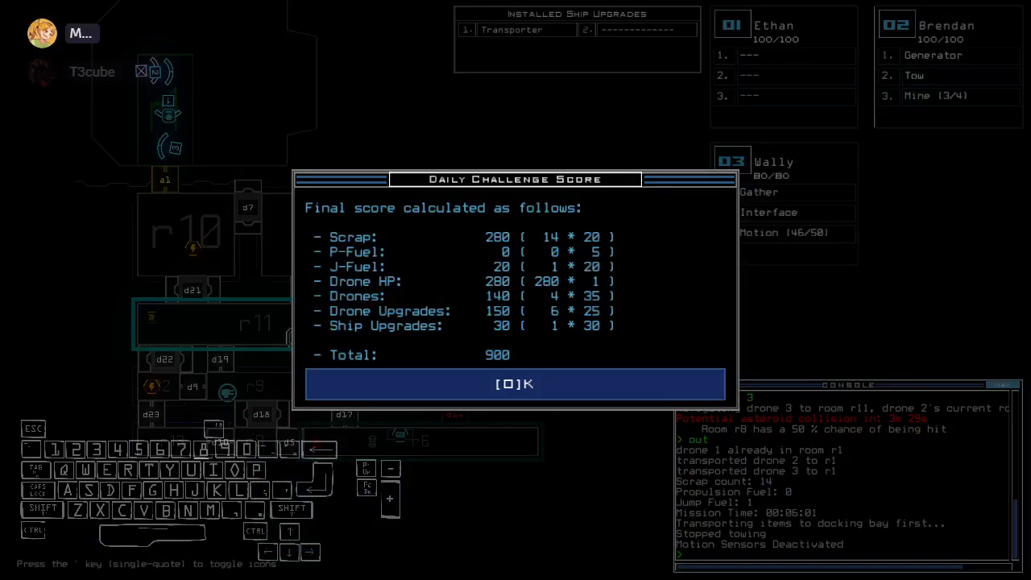
Accept the 900-point daily challenge score summary.
{"action": "left_click", "coordinate": [516, 383]}
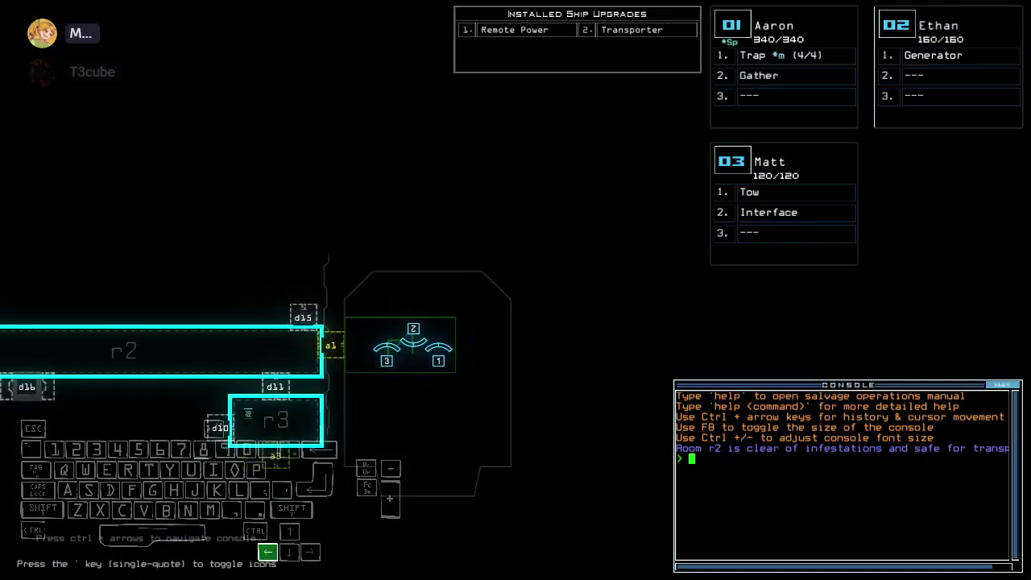
Check ship status, then run 'set 3;set 2' to swap upgrades between drones.
{"action": "type", "text": "status"}
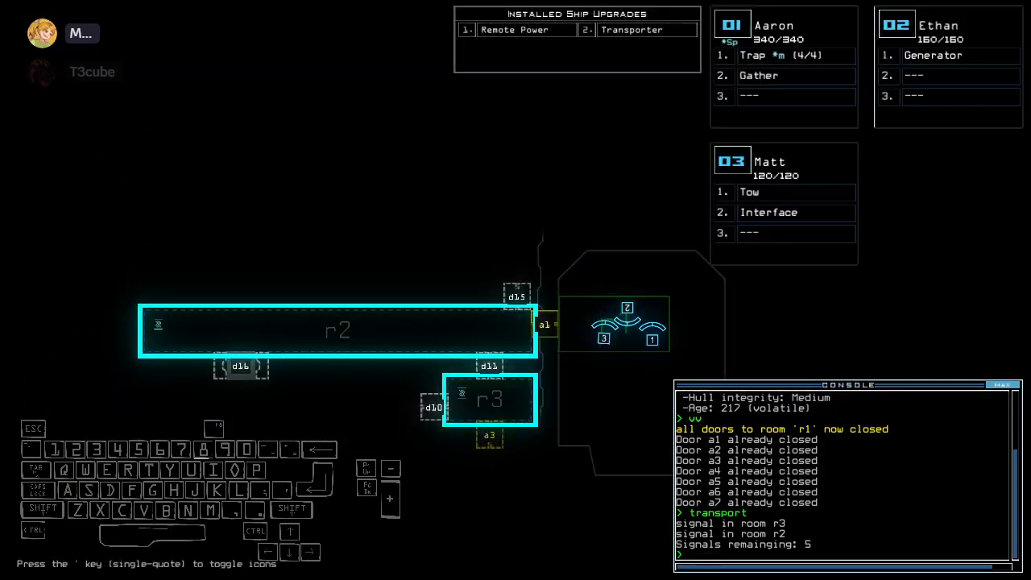
{"action": "type", "text": "set 3;set 2;"}
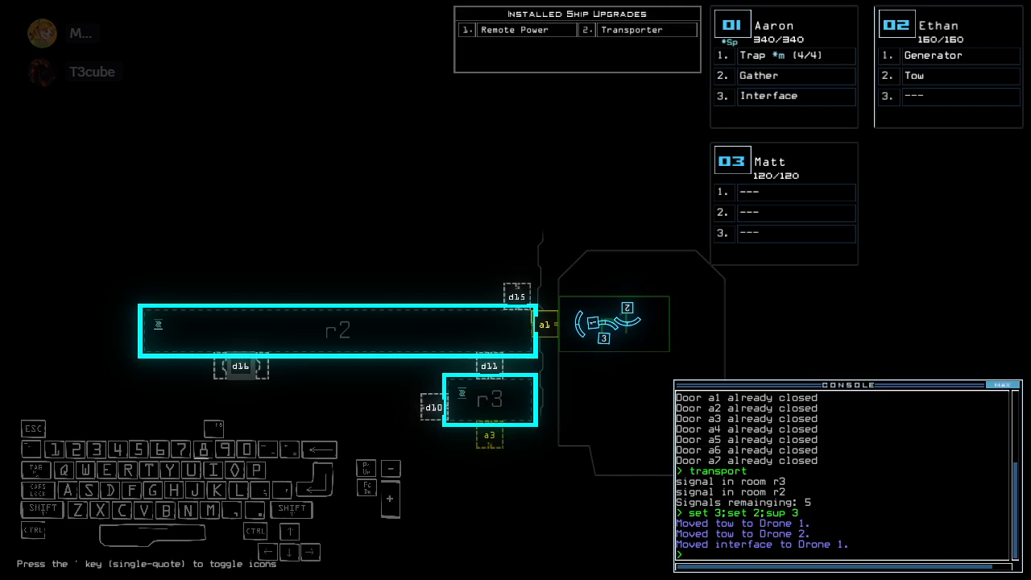
Transport drone 1 into room r2.
{"action": "type", "text": "transport 1"}
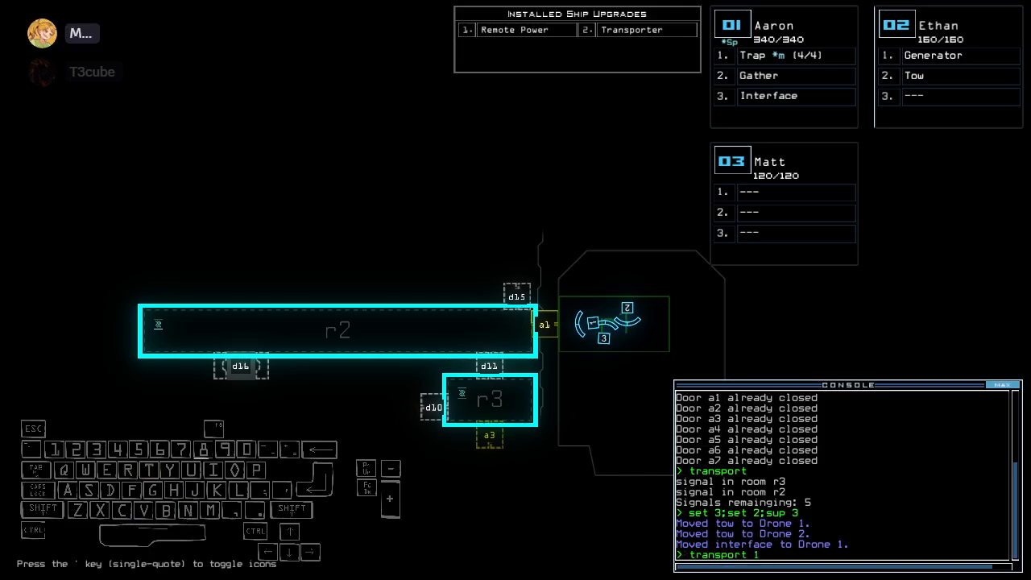
{"action": "type", "text": "r2"}
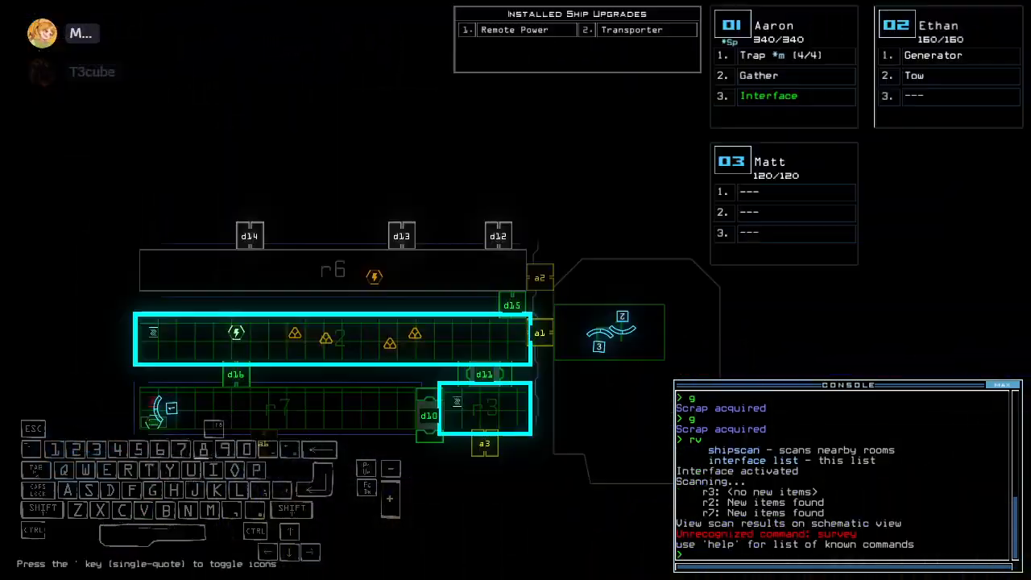
Enter 'trab' in the console while gathering scrap with drone 1.
{"action": "type", "text": "trab"}
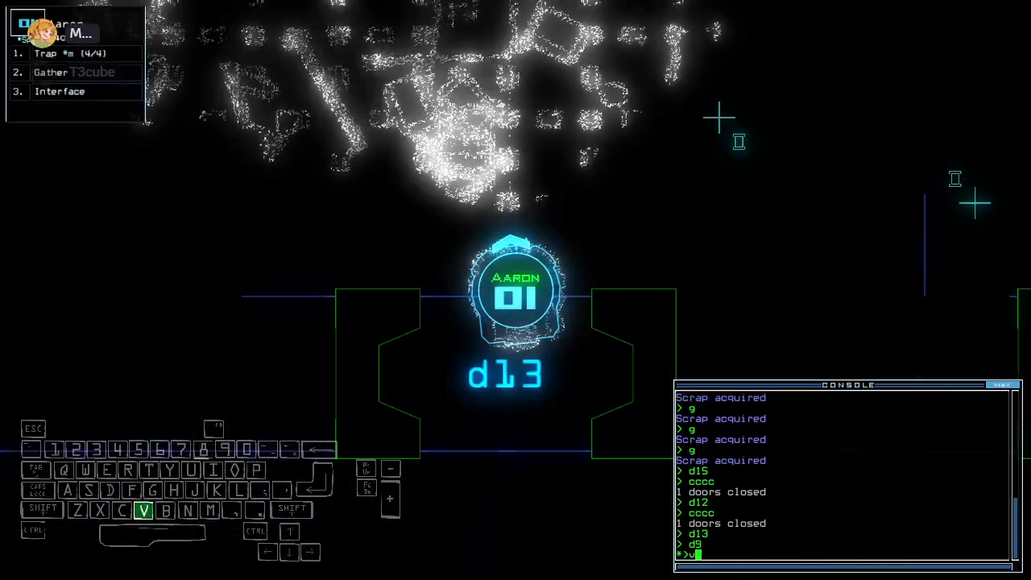
Vacuum room r4 to a7, end the mission, and accept the 1200 daily challenge score to show the leaderboard.
{"action": "type", "text": "vacuum r4 a7"}
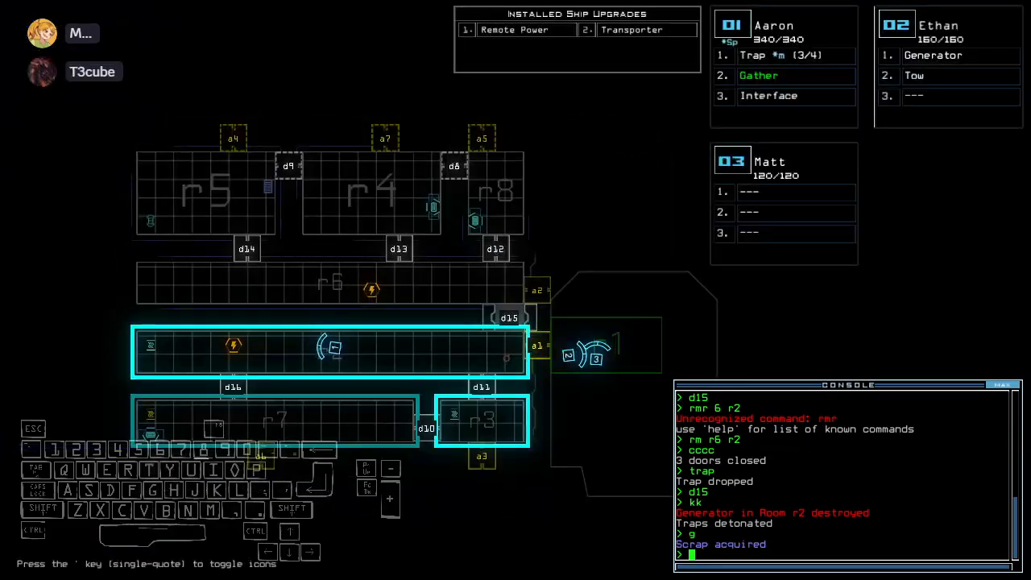
{"action": "type", "text": "ty"}
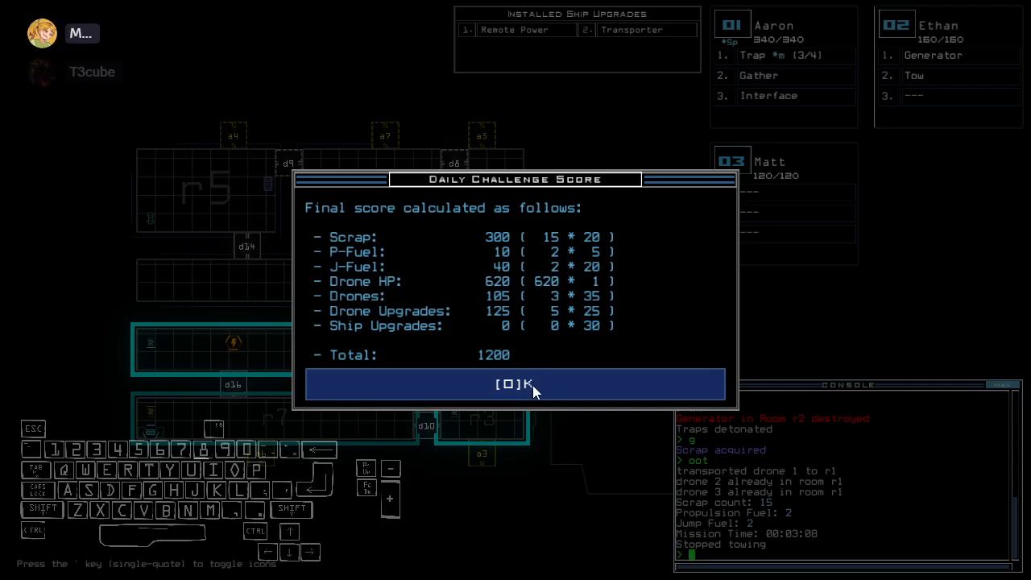
{"action": "left_click", "coordinate": [515, 384]}
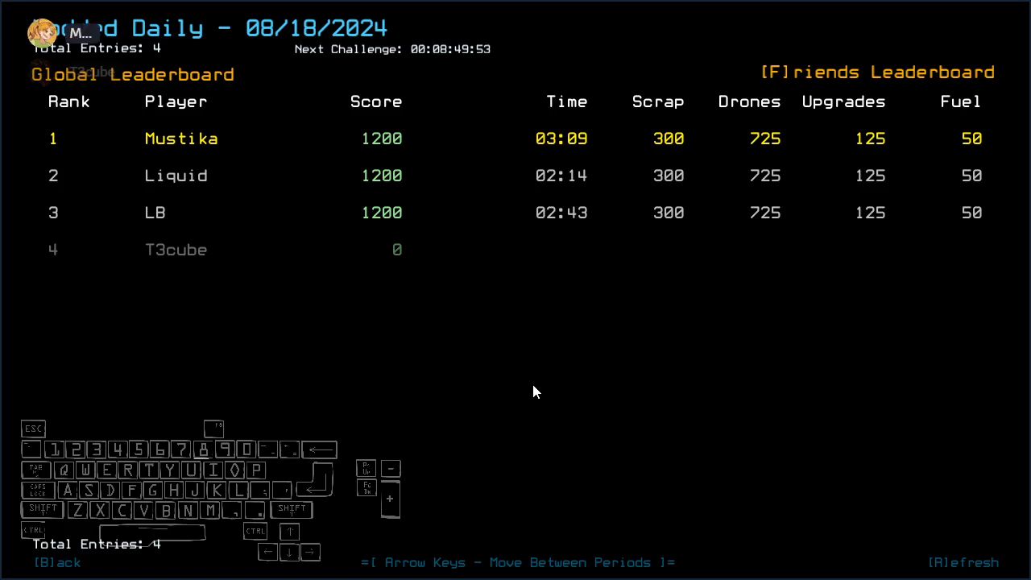
{"action": "mouse_move", "coordinate": [644, 539]}
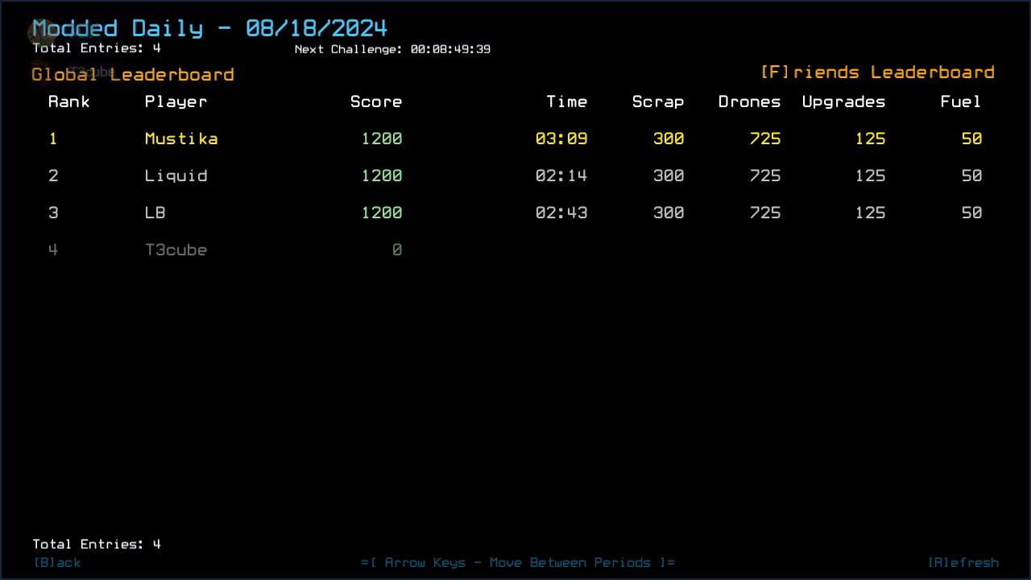
{"action": "mouse_move", "coordinate": [38, 72]}
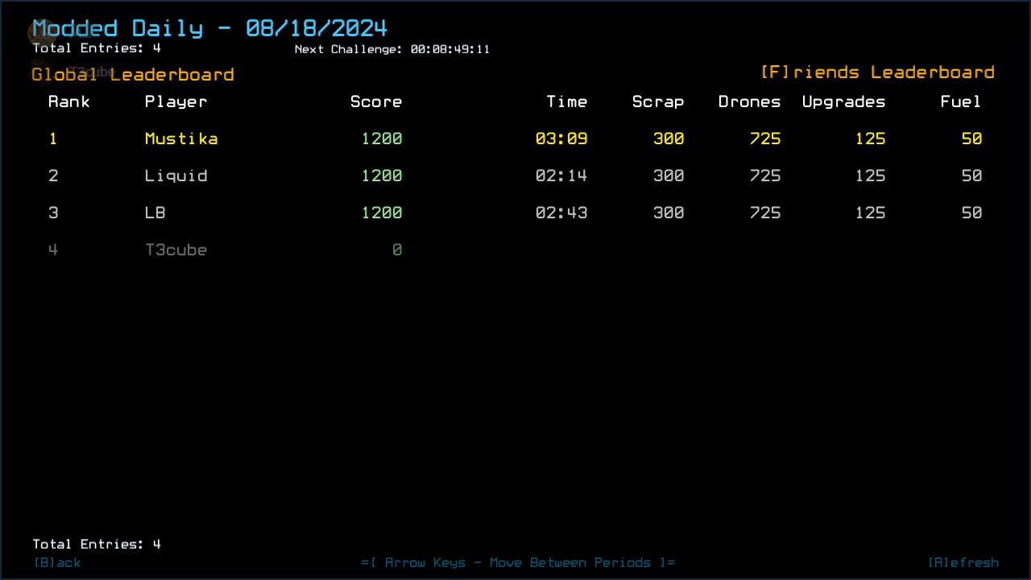
{"action": "mouse_move", "coordinate": [40, 73]}
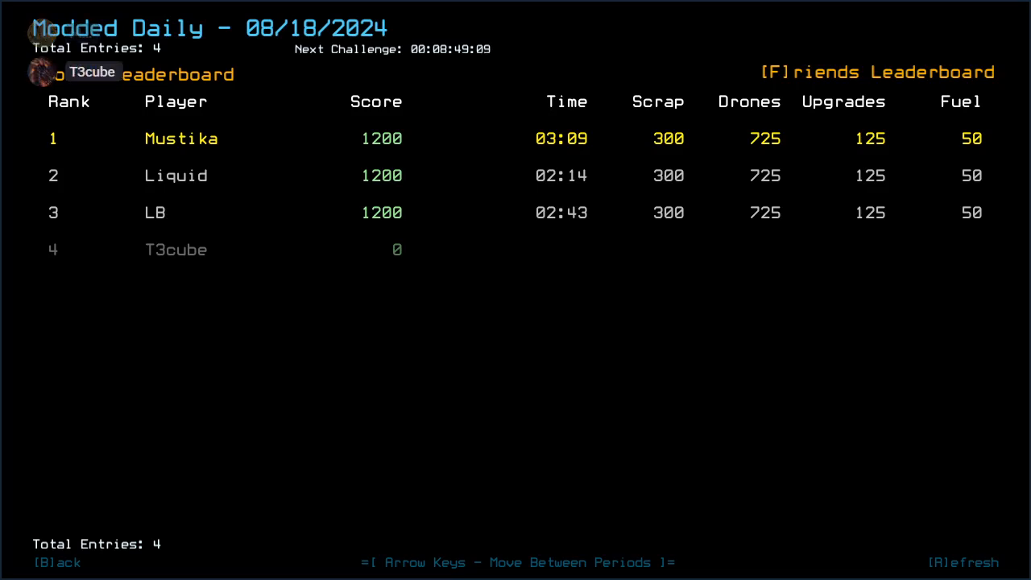
{"action": "mouse_move", "coordinate": [608, 328]}
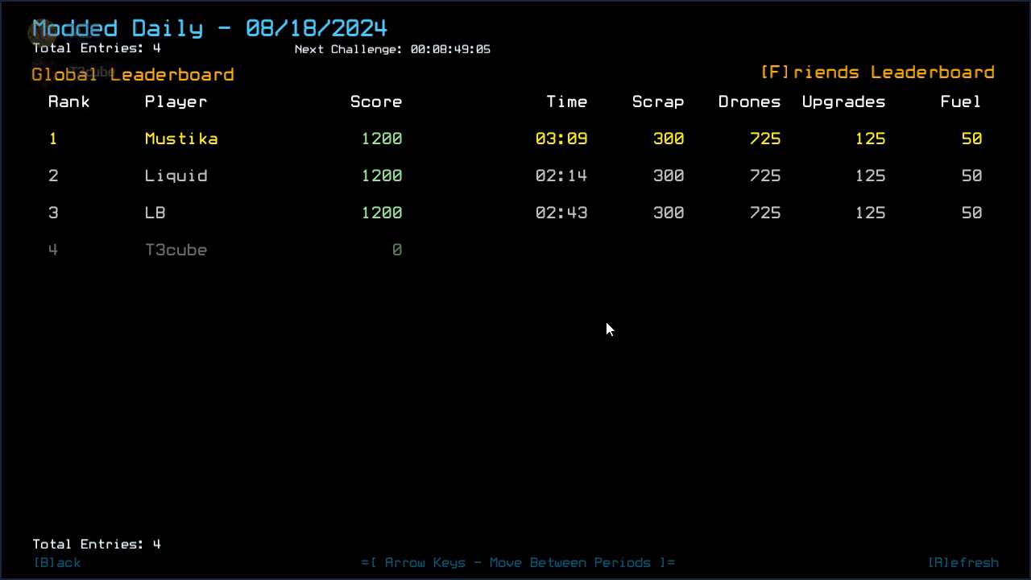
{"action": "mouse_move", "coordinate": [441, 316]}
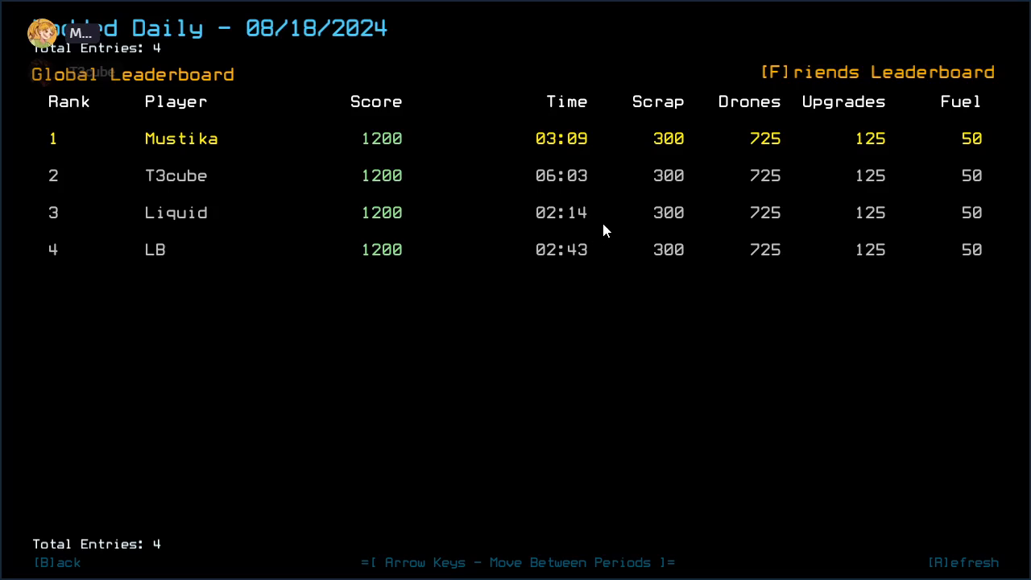
{"action": "mouse_move", "coordinate": [714, 389]}
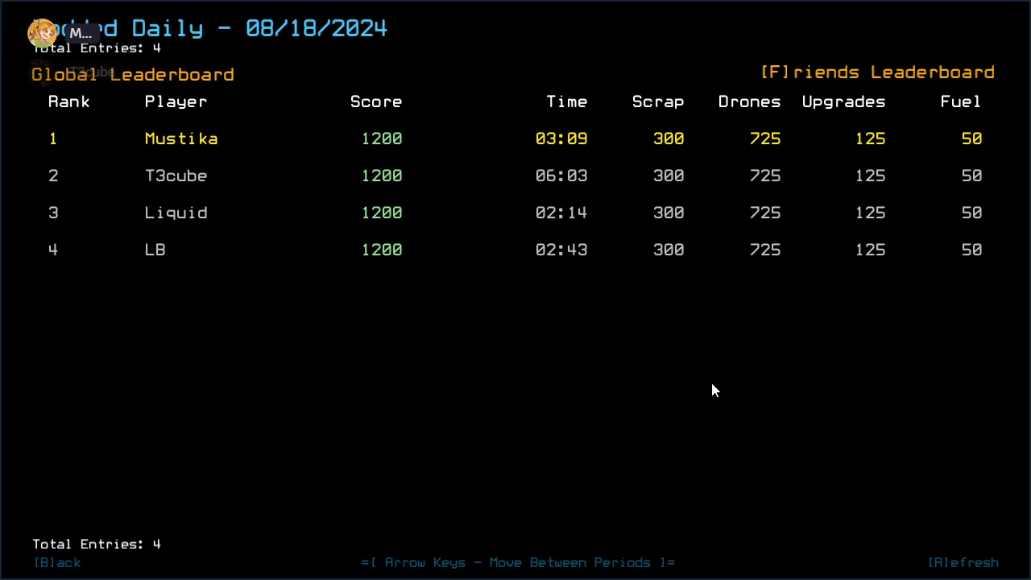